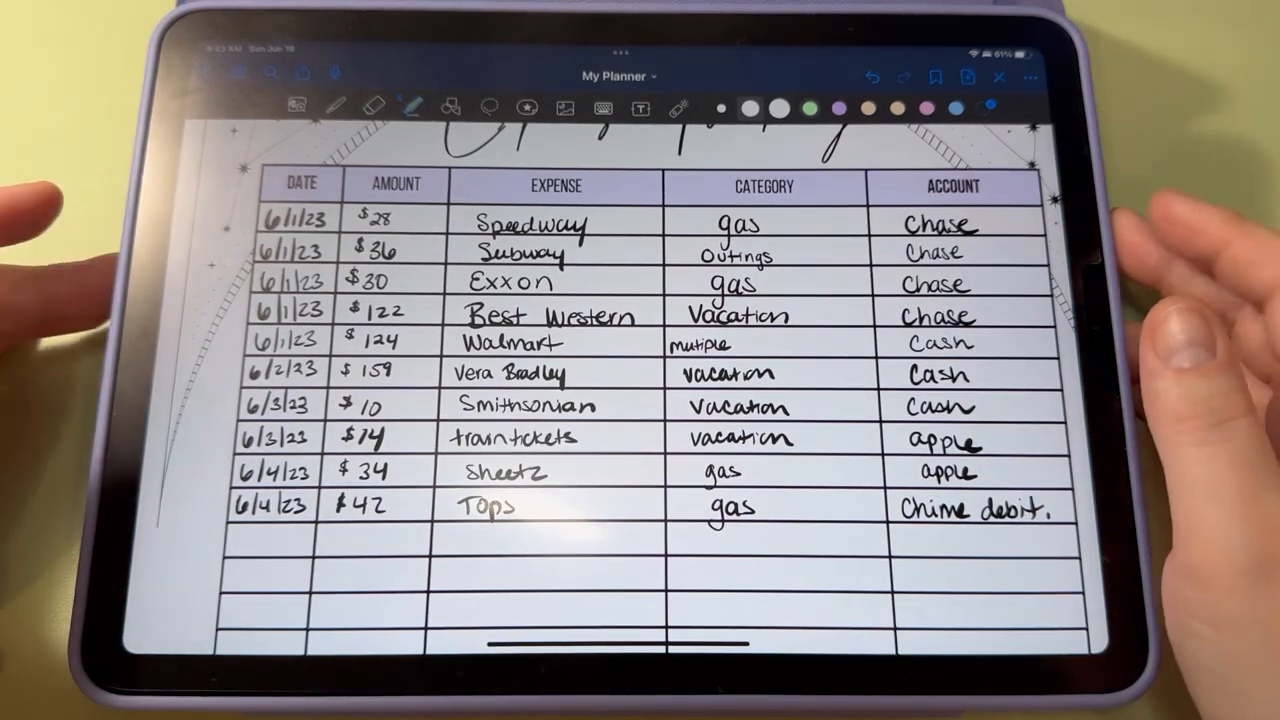
{"action": "mouse_move", "coordinate": [970, 350]}
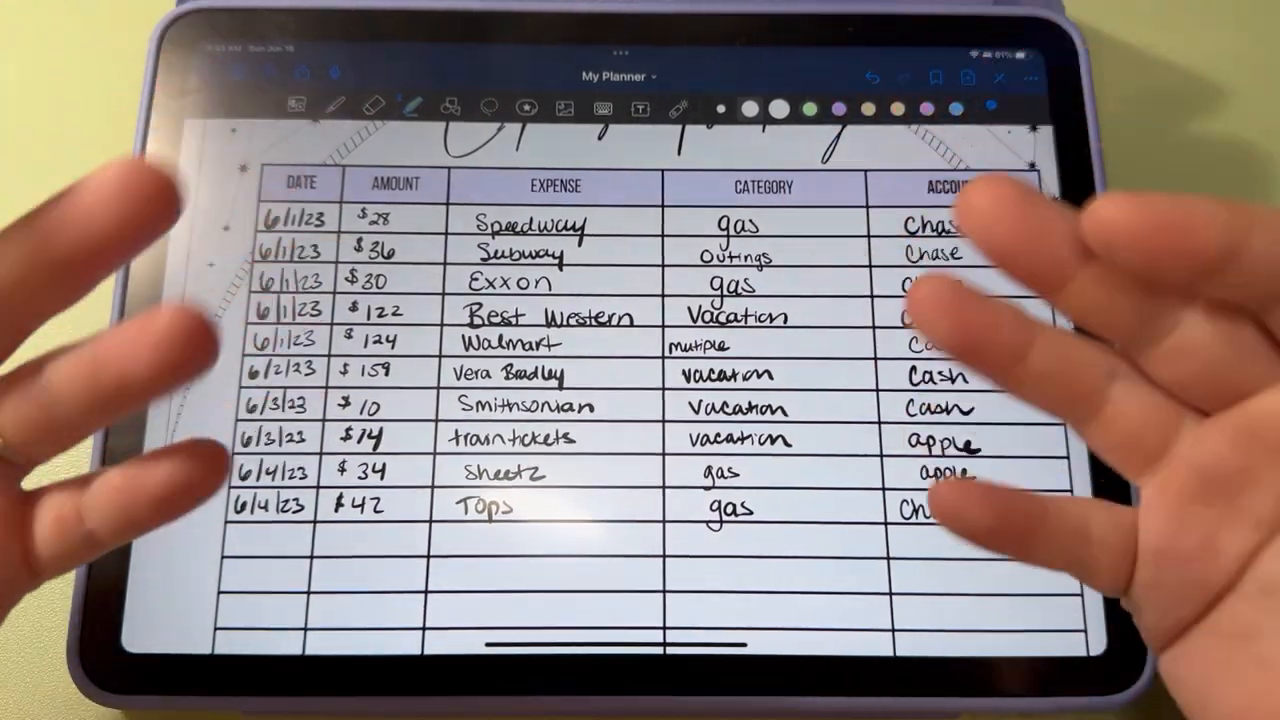